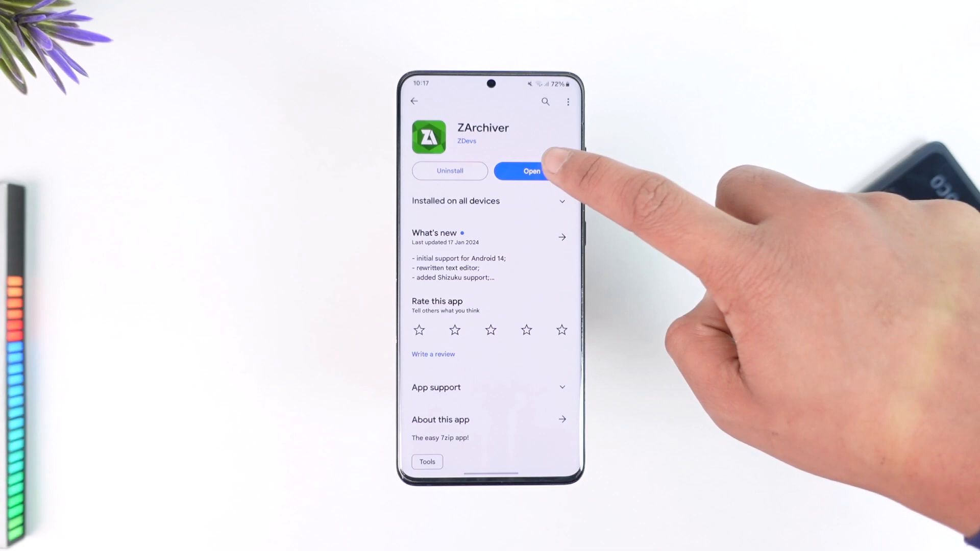
- Launch ZArchiver from its Google Play Store page
{"action": "left_click", "coordinate": [531, 171]}
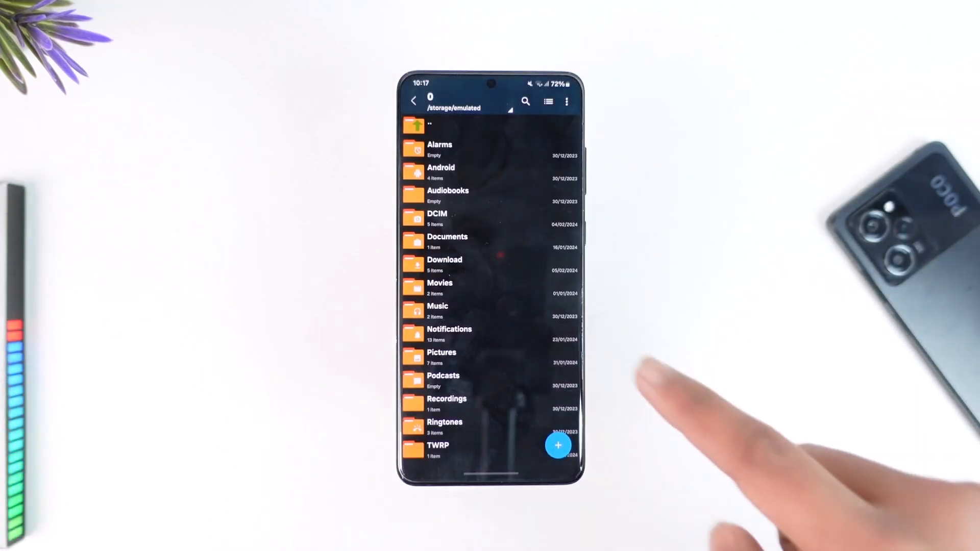
- Enter the Download folder and bring up the action menu for Bimal's Resume.7z
{"action": "left_click", "coordinate": [445, 264]}
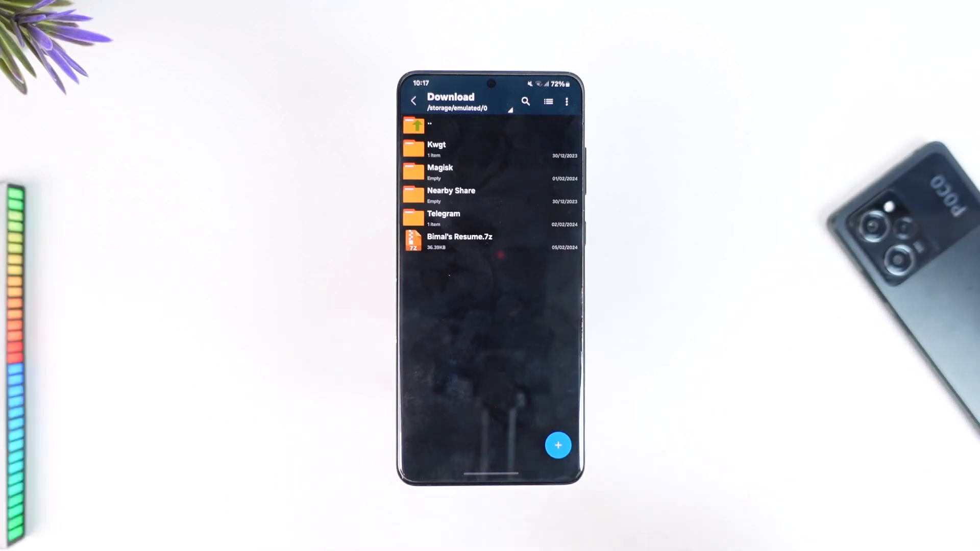
{"action": "left_click", "coordinate": [459, 241]}
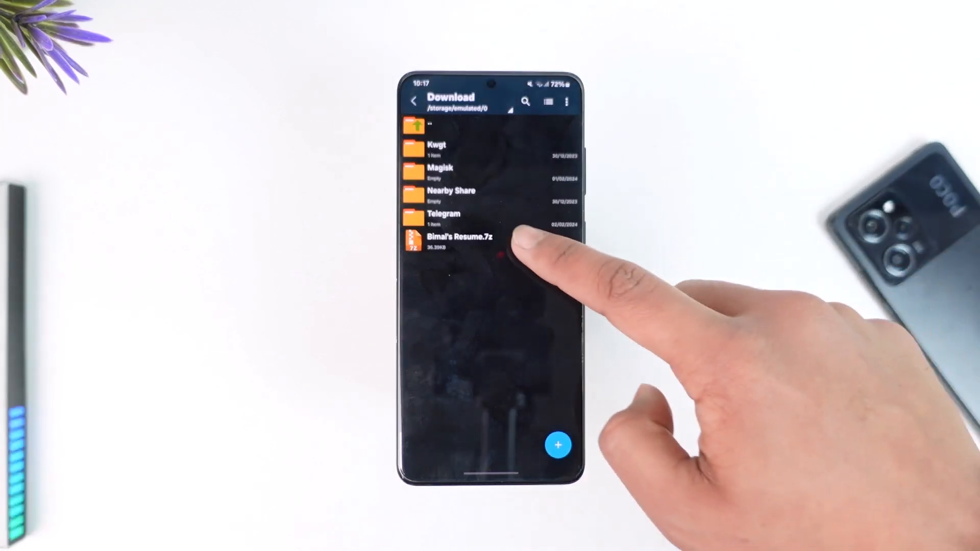
{"action": "left_click", "coordinate": [459, 236]}
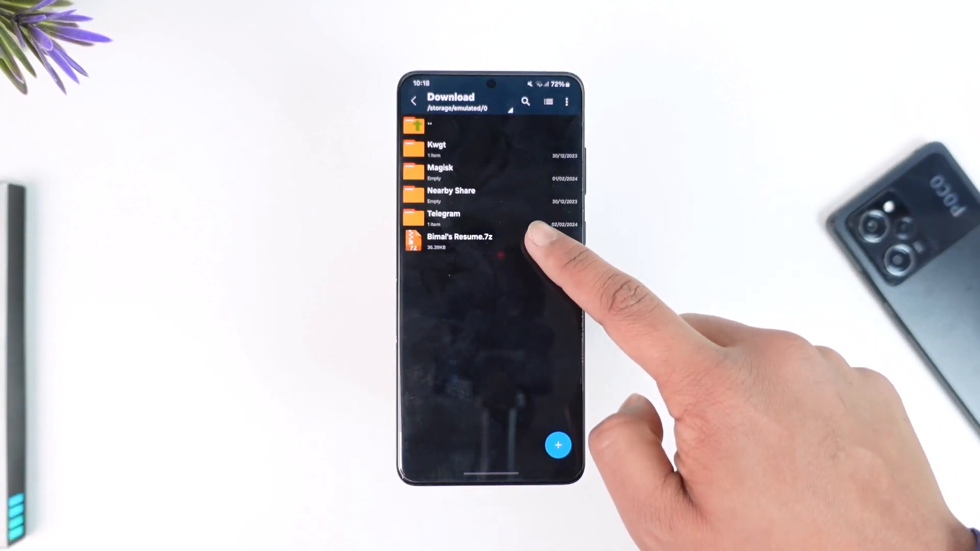
{"action": "left_click", "coordinate": [459, 241]}
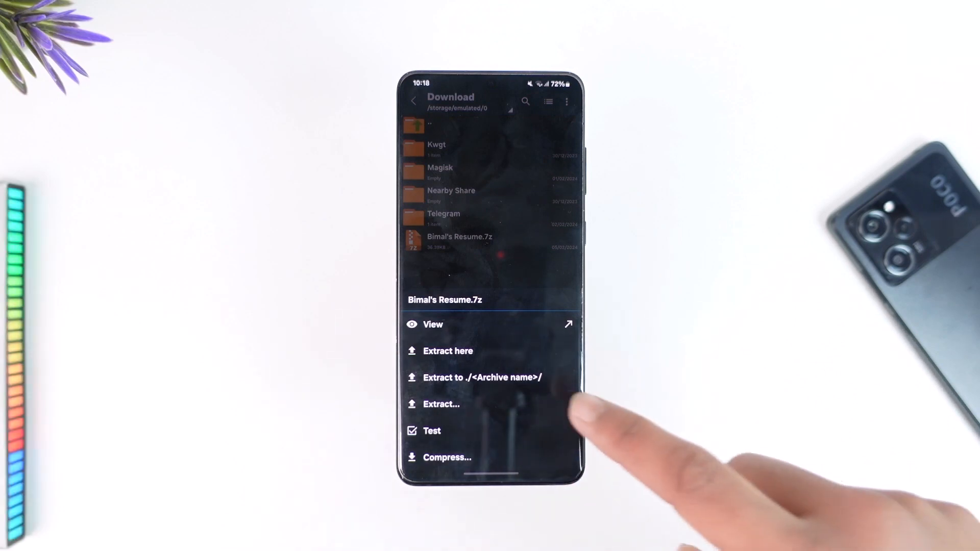
- Extract Bimal's Resume.7z to './Bimal's Resume/', then request deletion of that new folder
{"action": "left_click", "coordinate": [448, 351]}
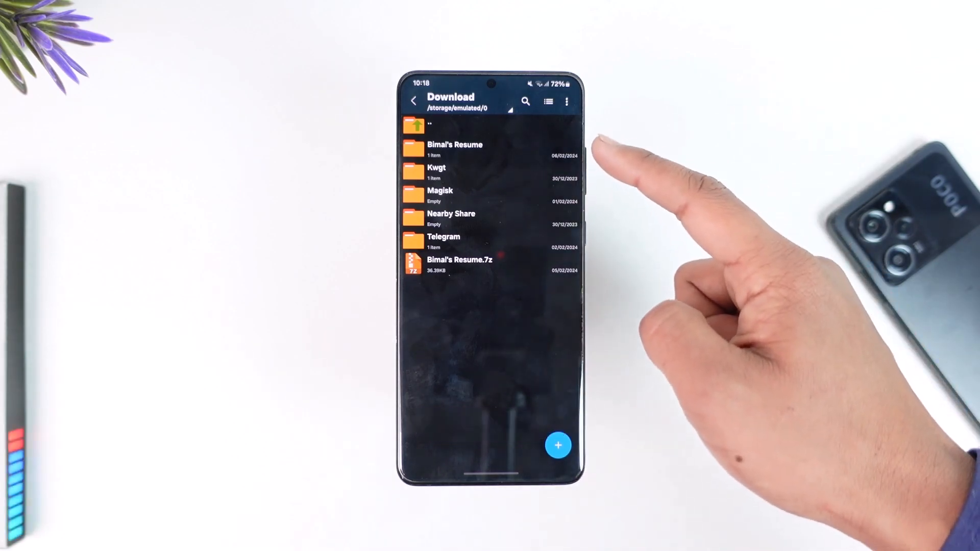
{"action": "left_click", "coordinate": [454, 148]}
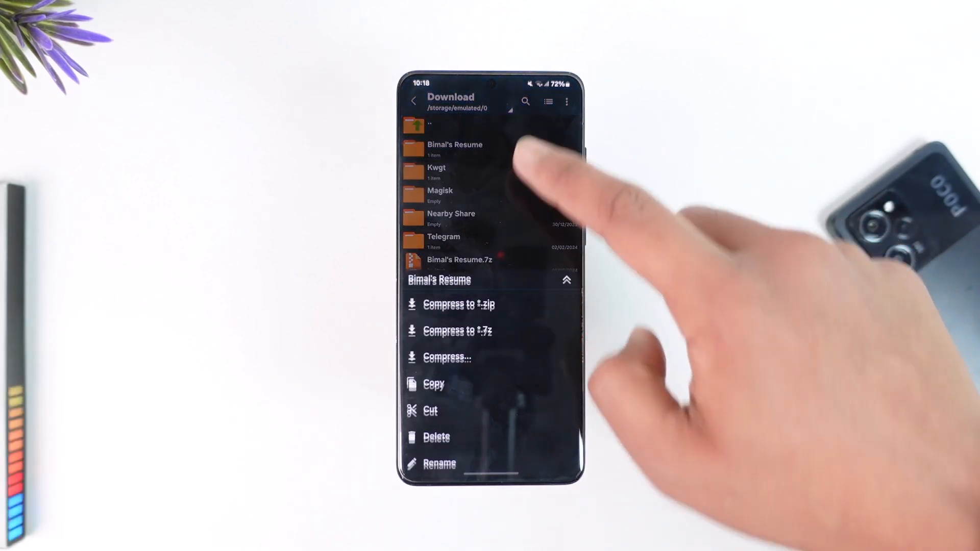
{"action": "left_click", "coordinate": [437, 437]}
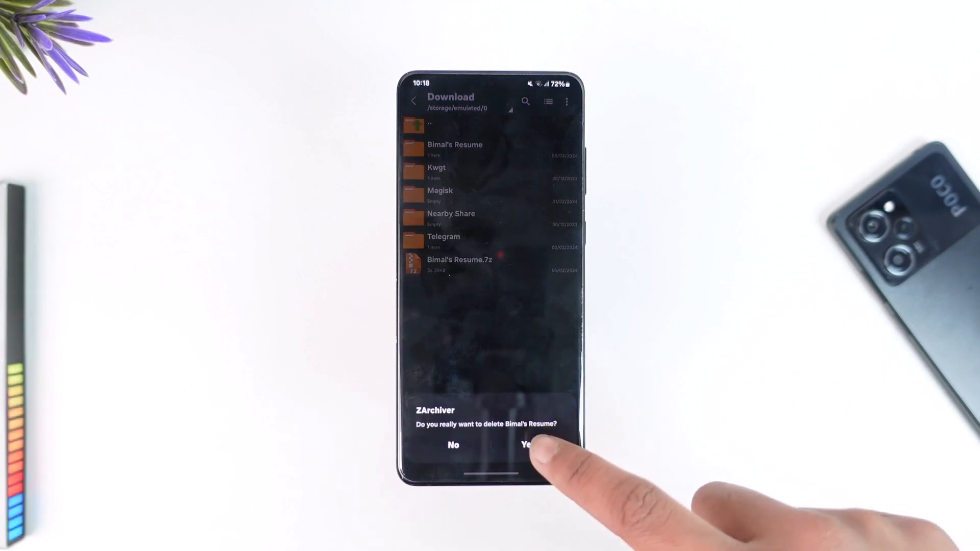